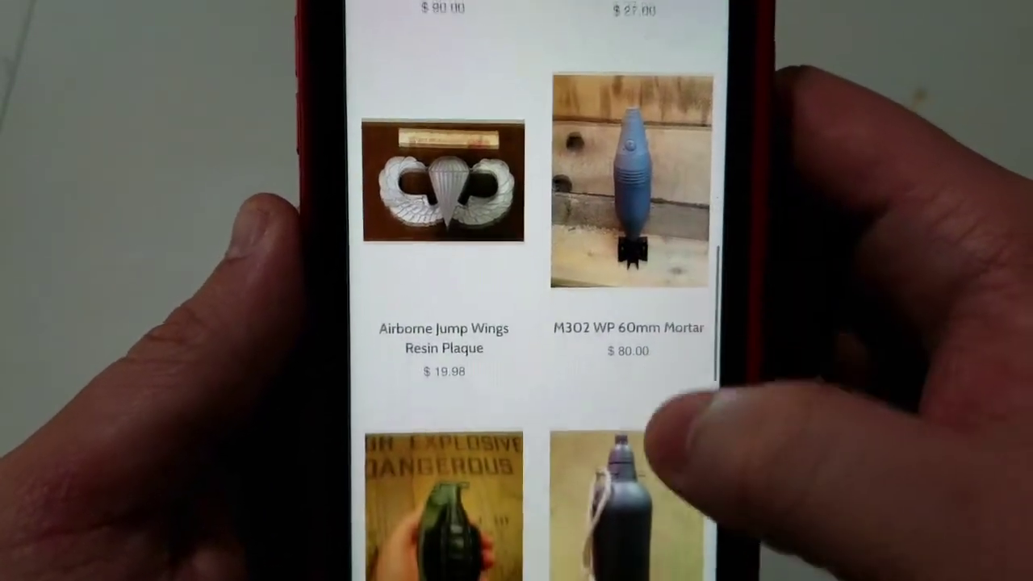
Scroll the TheFieldWerks product grid down to the mortar replicas
{"action": "scroll", "scroll_direction": "down", "scroll_amount": 3}
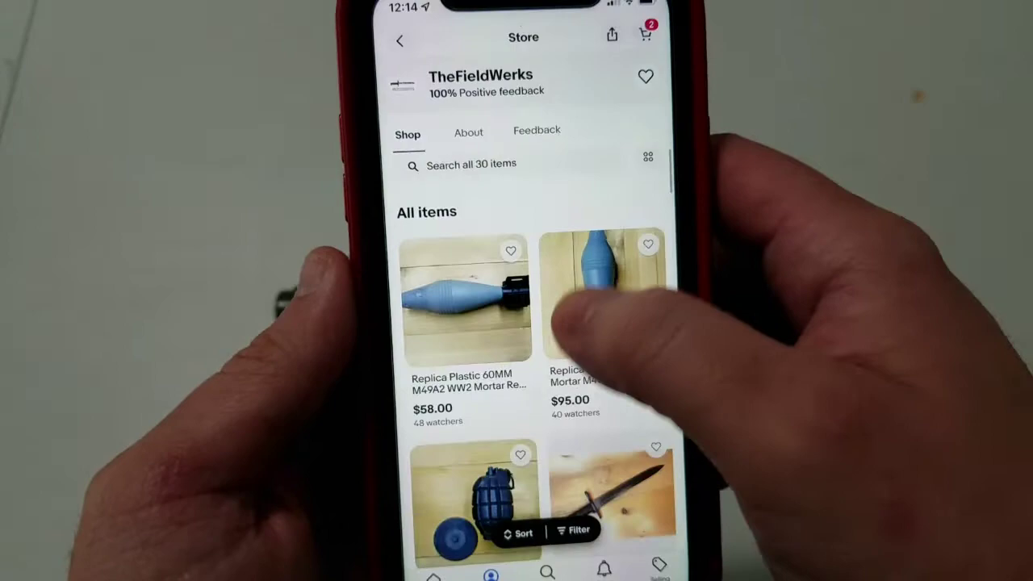
View the Replica Plastic 60MM M49A2 WW2 Mortar listing at $58.00 with shipping estimates
{"action": "left_click", "coordinate": [468, 299]}
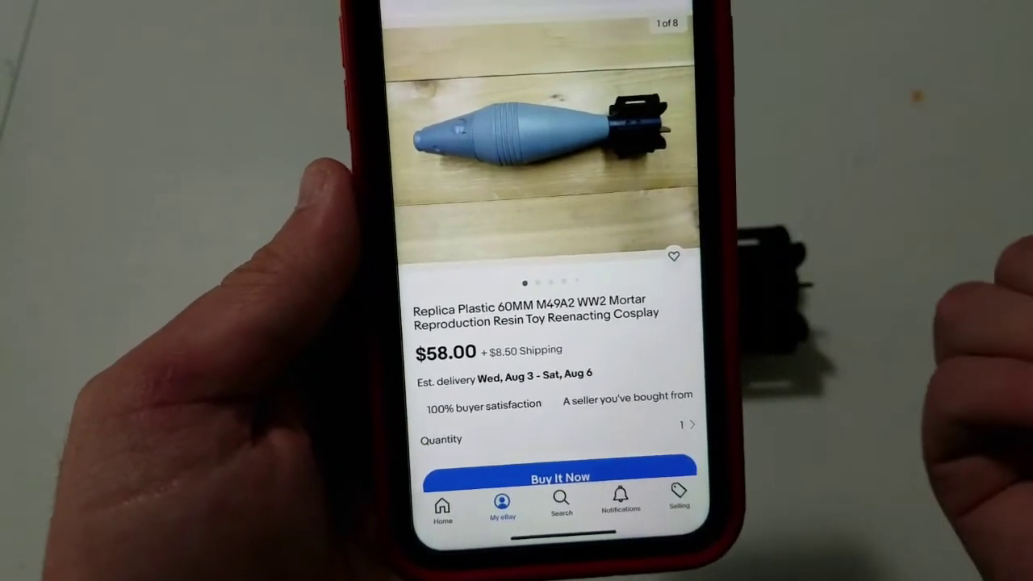
{"action": "scroll", "scroll_direction": "down", "scroll_amount": 3}
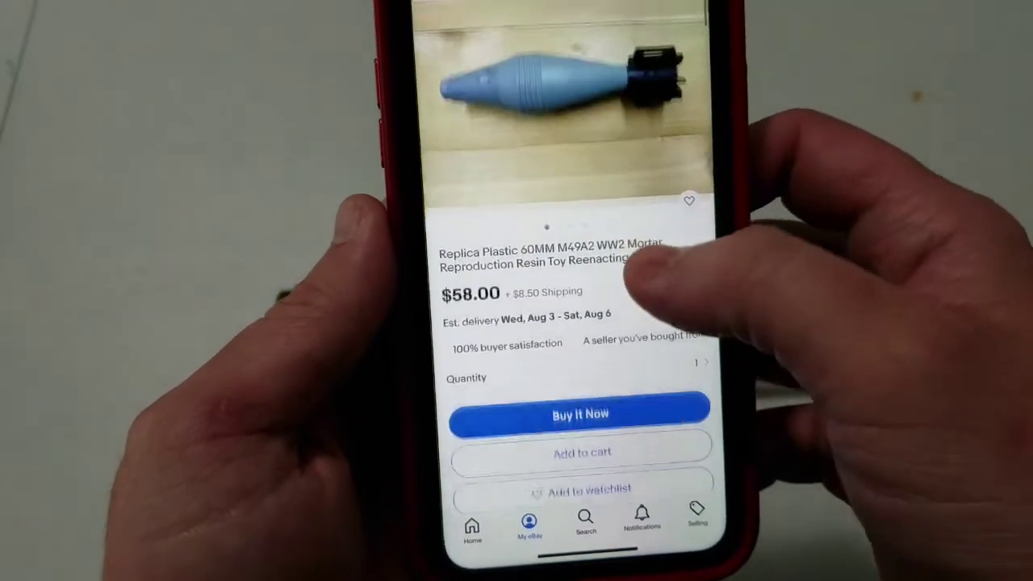
{"action": "scroll", "scroll_direction": "down", "scroll_amount": 3}
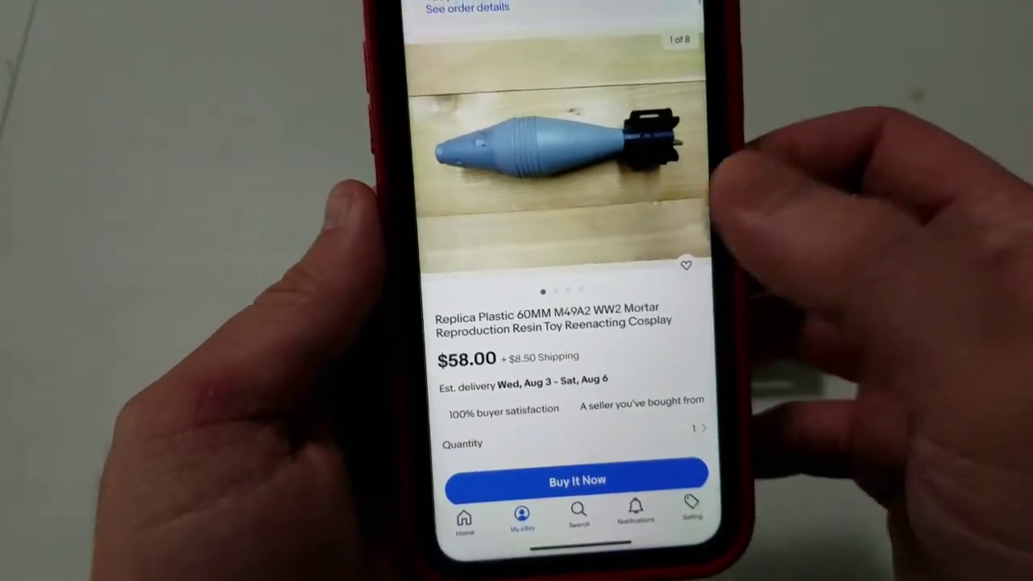